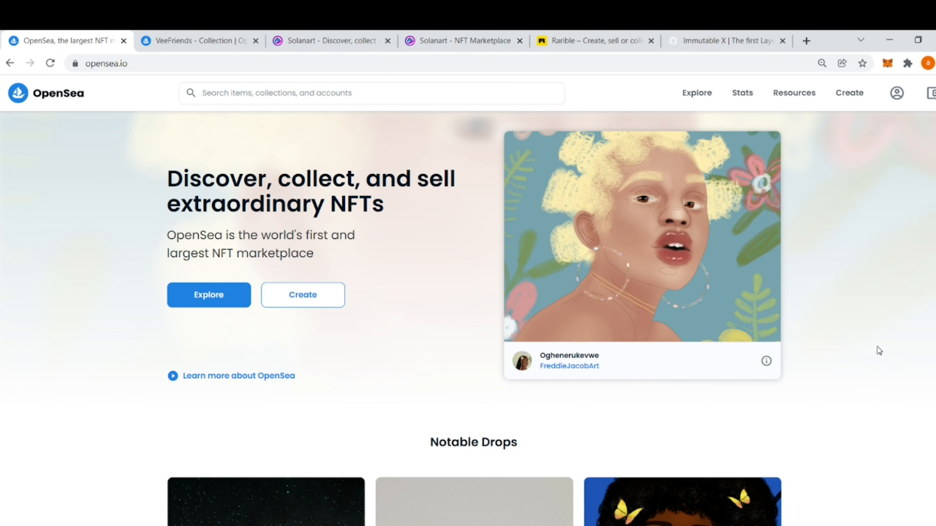
mouse_move(138, 98)
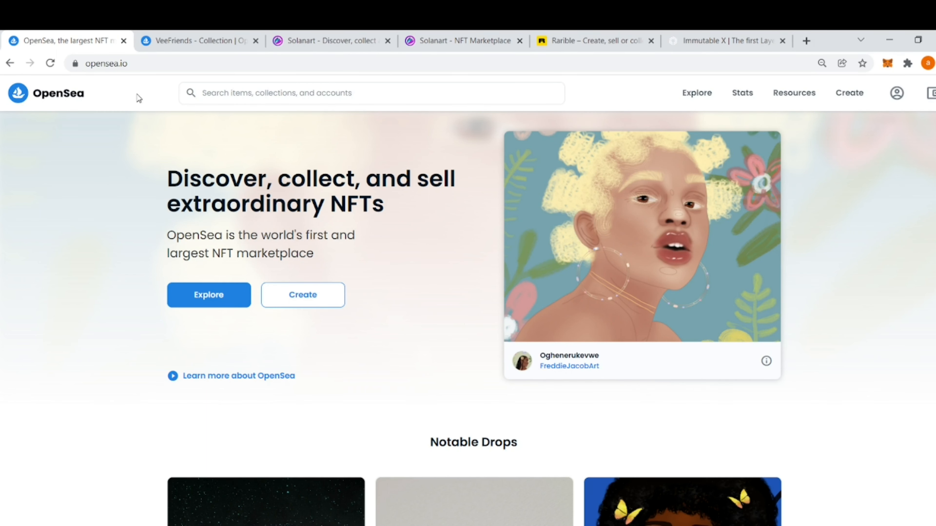
mouse_move(105, 80)
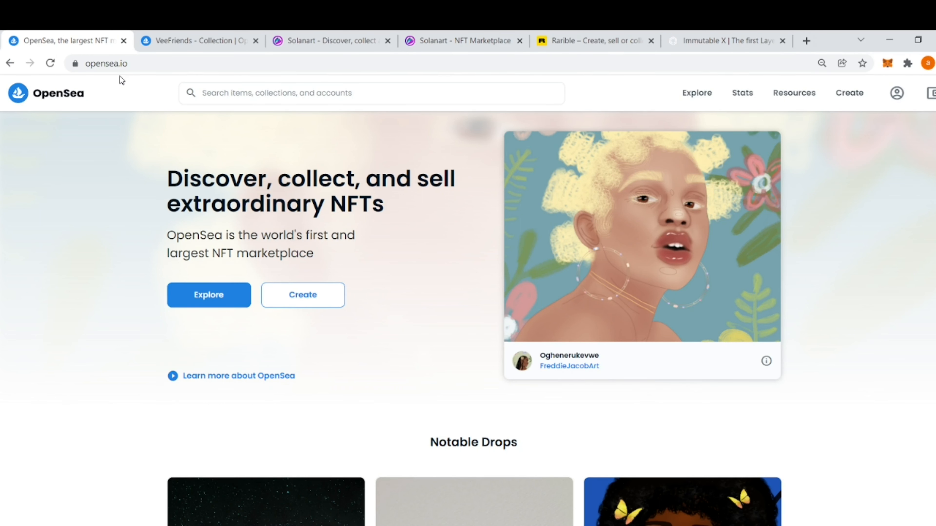
mouse_move(116, 248)
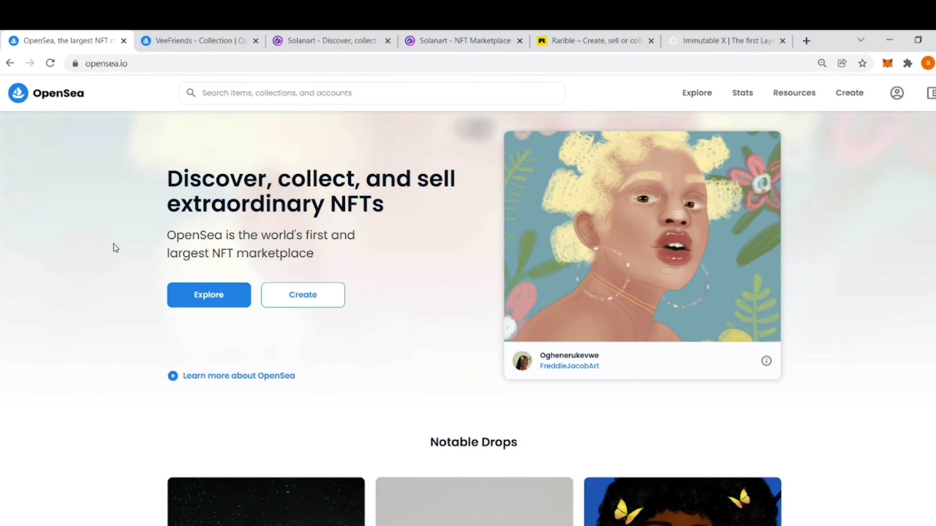
View the VeeFriends collection, then go back through Mutant Ape to Bored Ape Yacht Club.
click(199, 41)
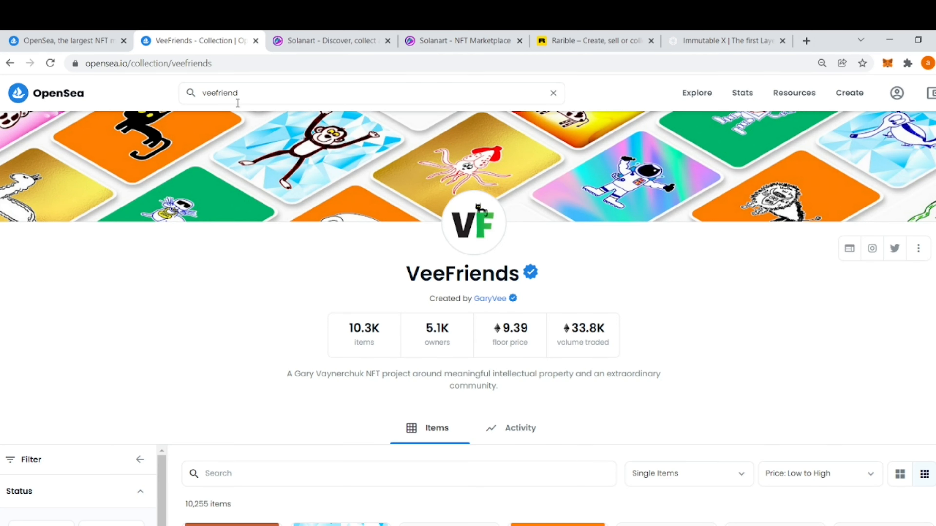
mouse_move(18, 98)
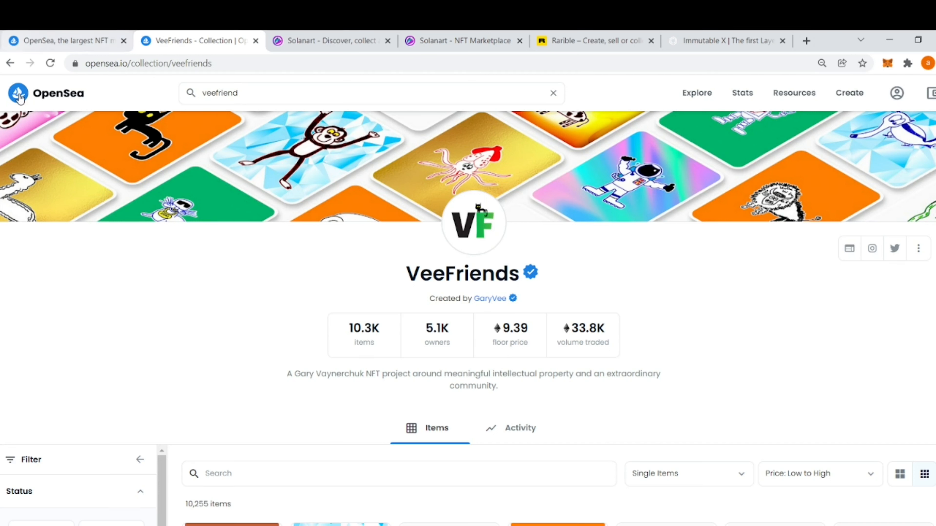
mouse_move(108, 200)
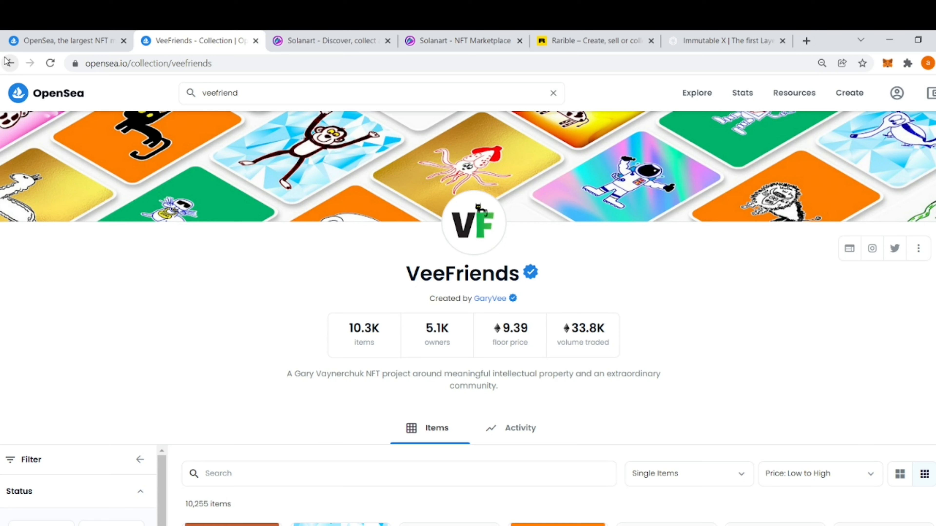
click(10, 63)
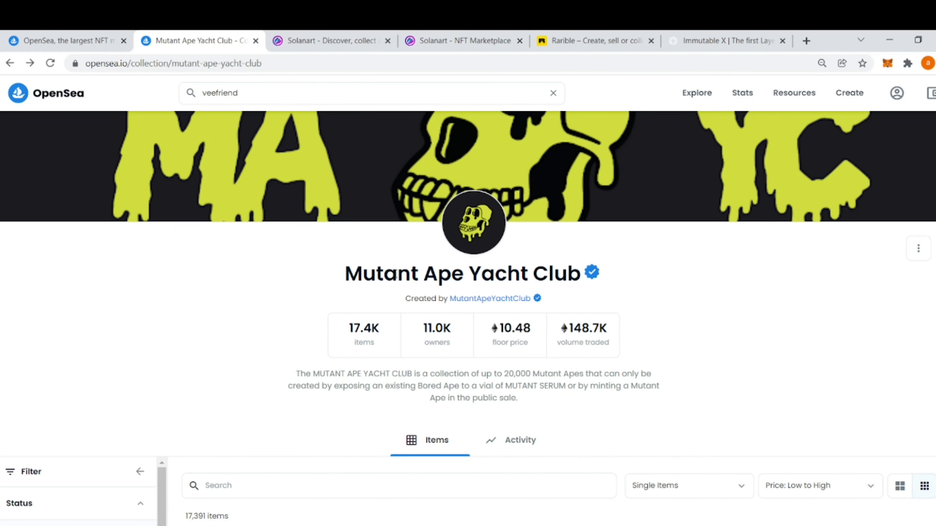
mouse_move(243, 92)
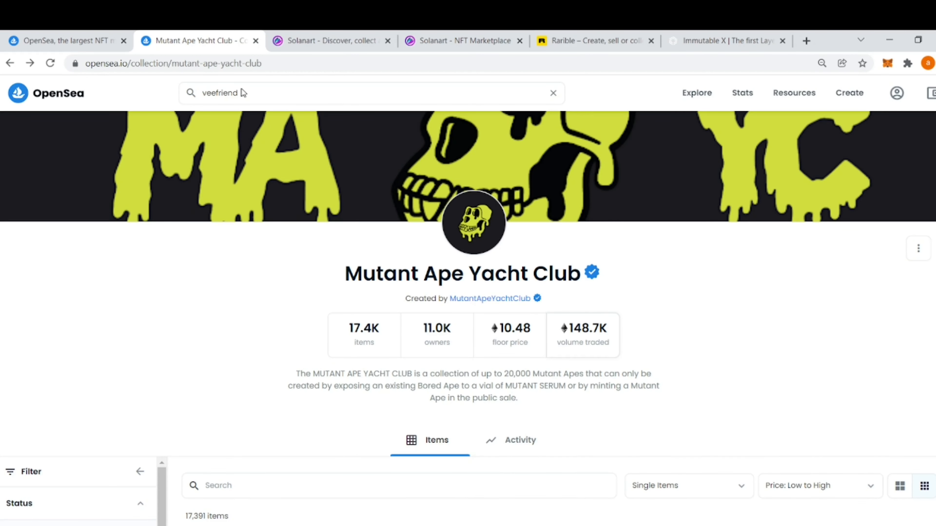
mouse_move(14, 63)
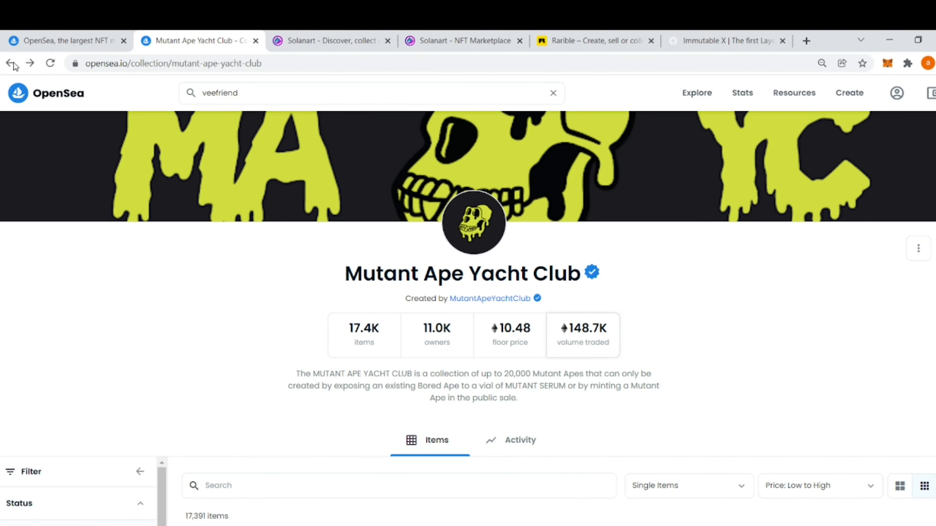
click(10, 63)
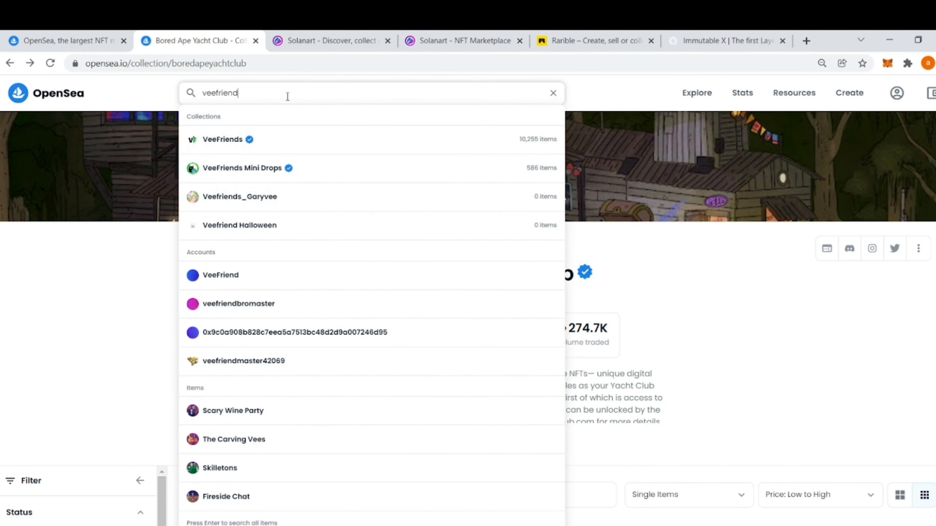
Search OpenSea for 'crypto punks' to bring up CryptoPunks collection and item suggestions.
text(crypto p)
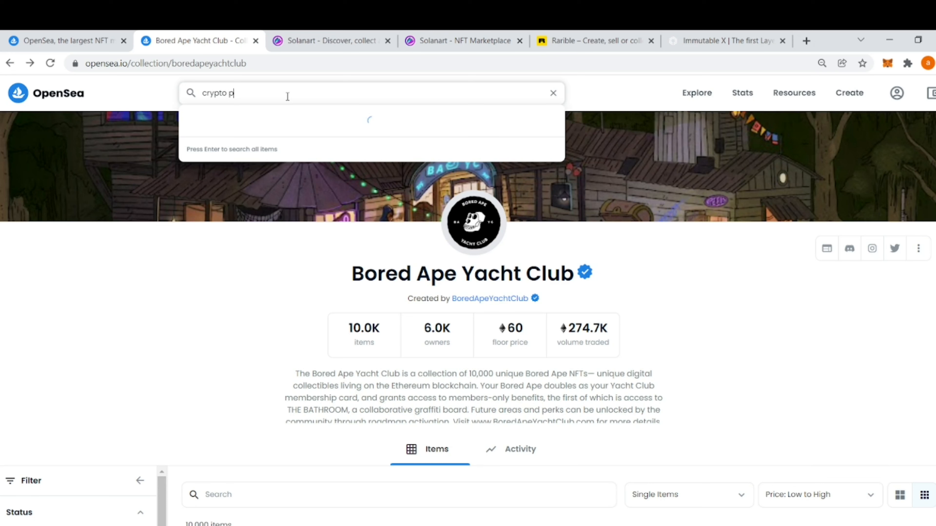
text(un)
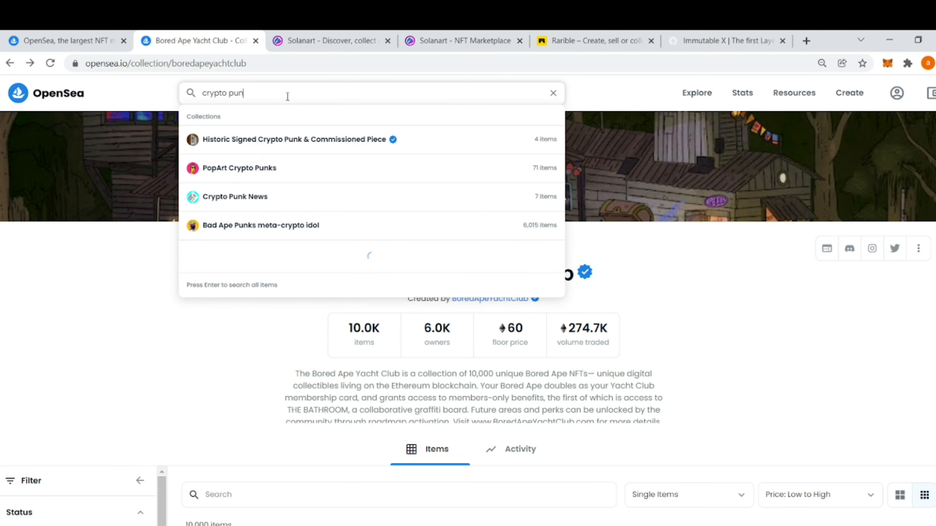
text(n)
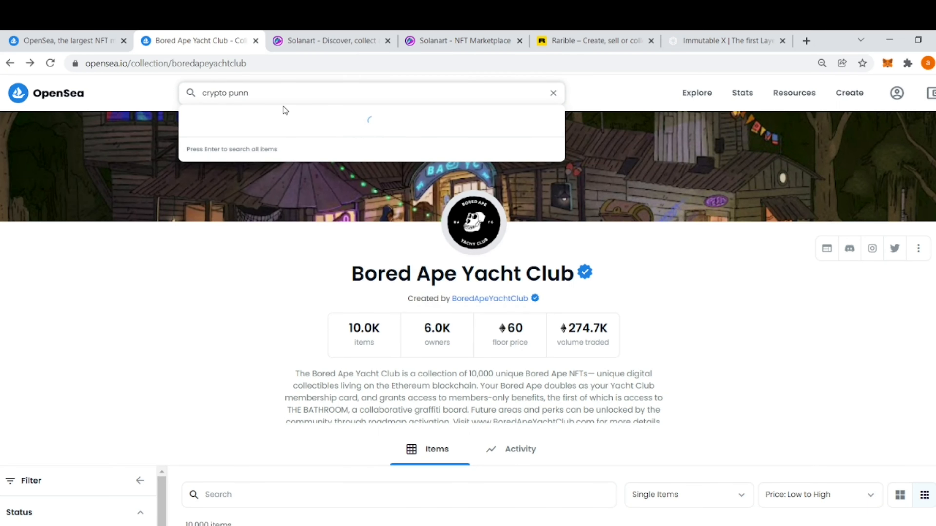
text(ks)
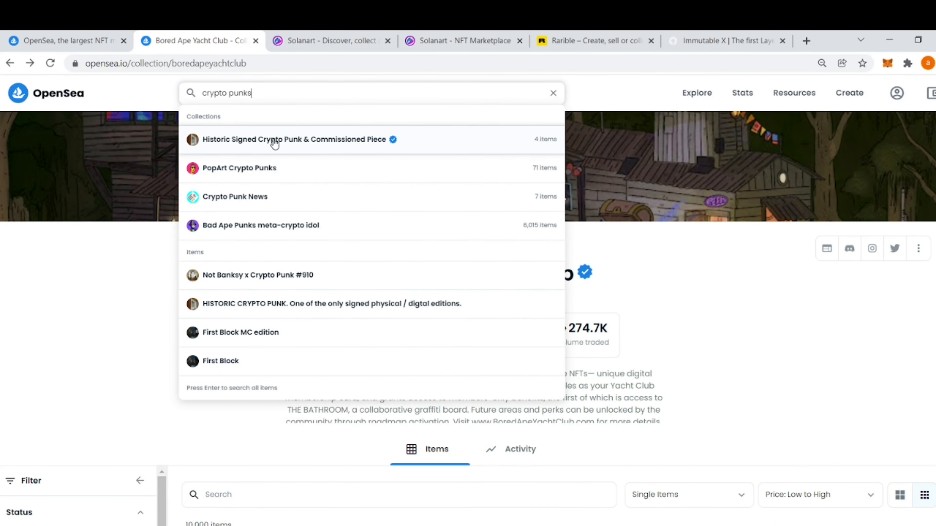
Bring up the Solanart homepage with its sales stats and hot collections, briefly revisiting Bored Ape Yacht Club.
click(328, 40)
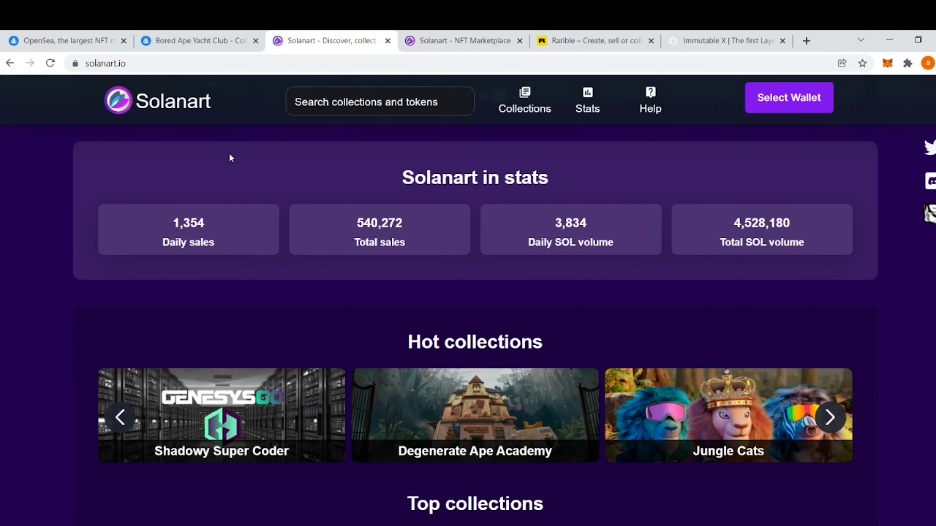
mouse_move(202, 177)
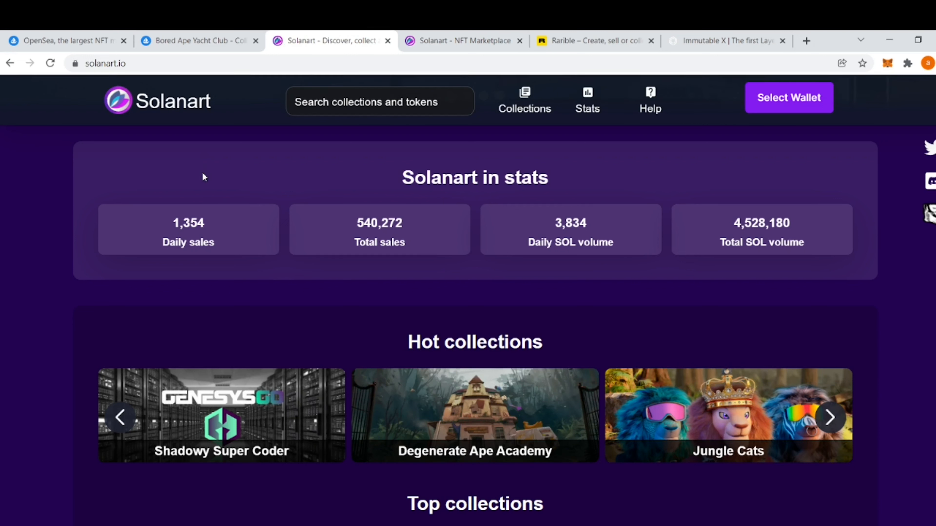
mouse_move(367, 306)
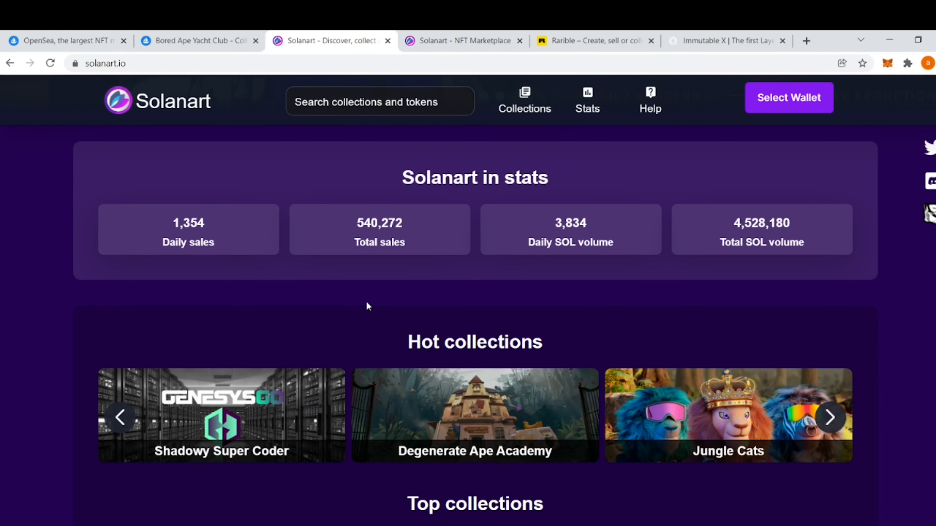
click(199, 40)
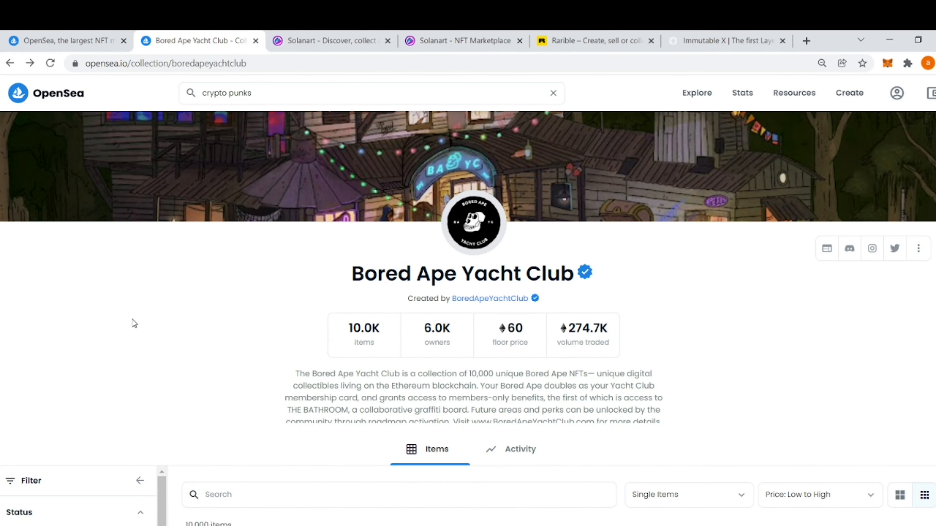
mouse_move(216, 318)
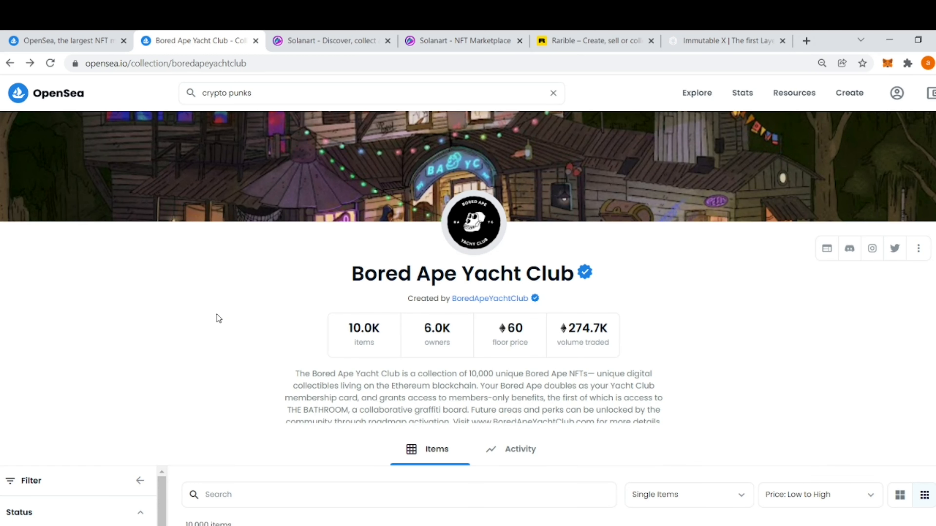
click(328, 41)
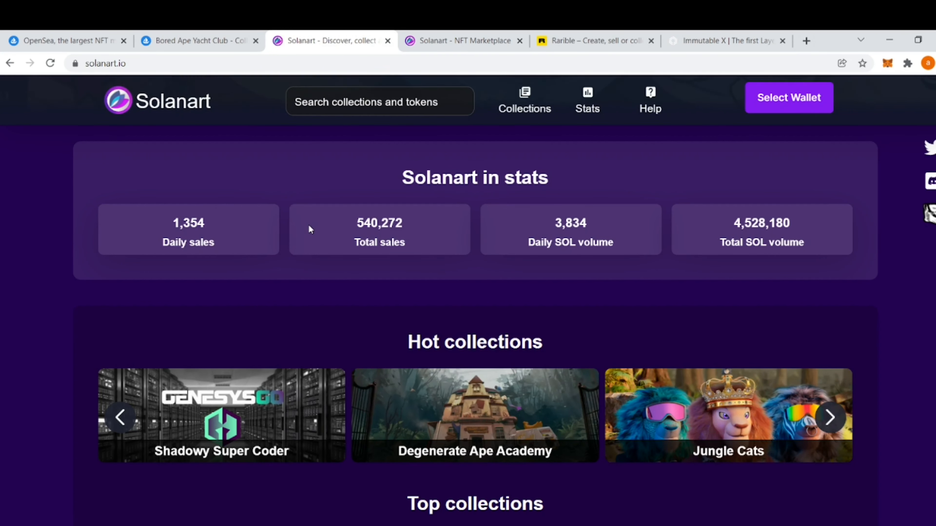
mouse_move(37, 295)
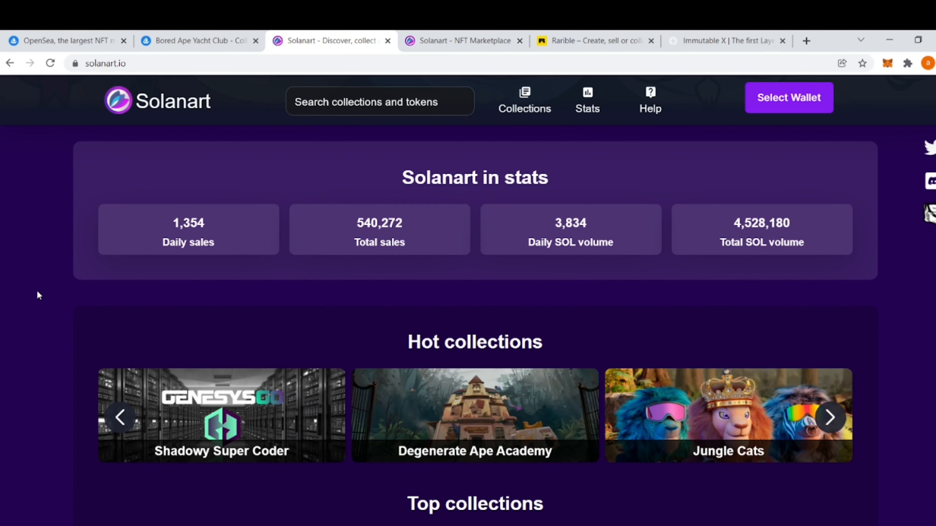
mouse_move(111, 77)
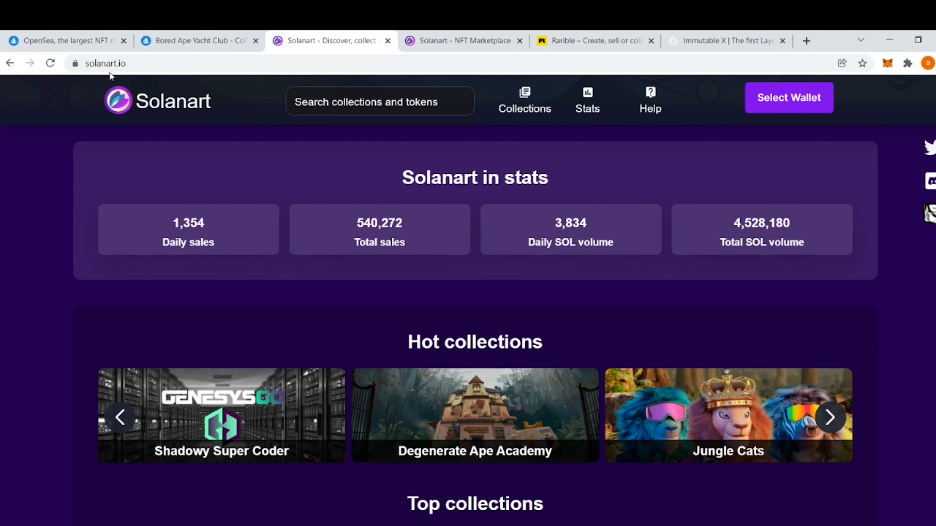
mouse_move(156, 83)
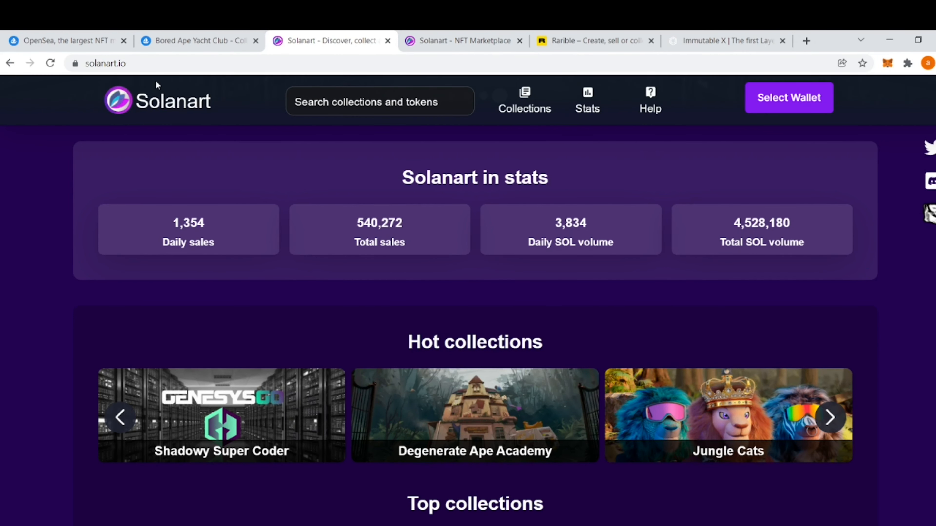
mouse_move(60, 316)
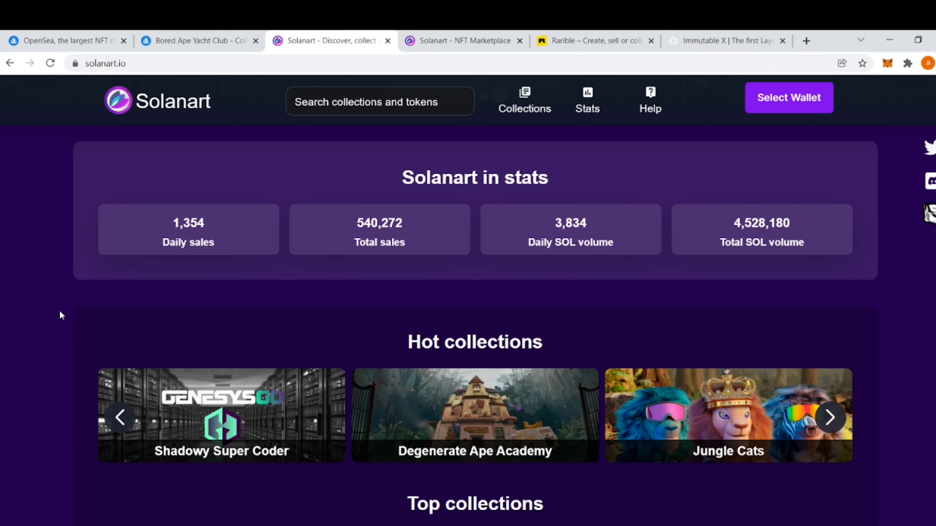
Browse Solanart's Top, New and Coming soon collections, then return to the marketplace banner.
scroll(down, 3)
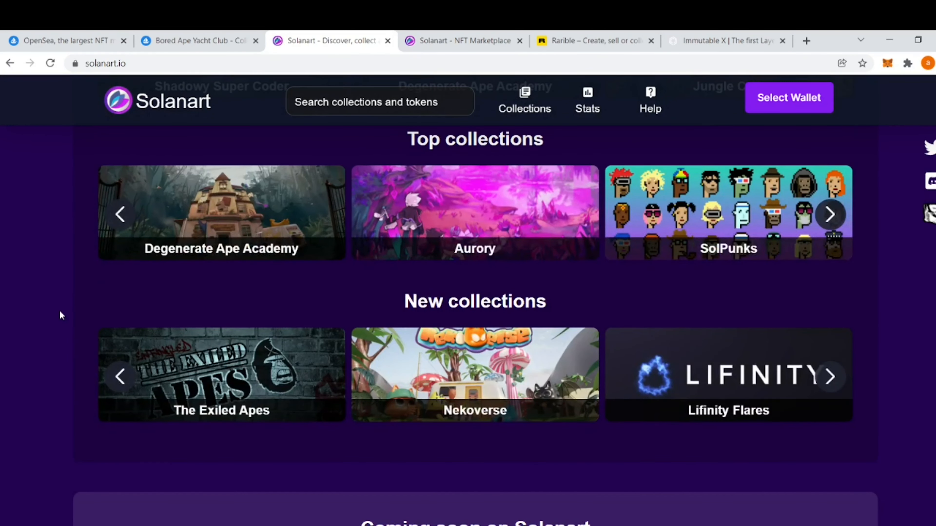
scroll(down, 3)
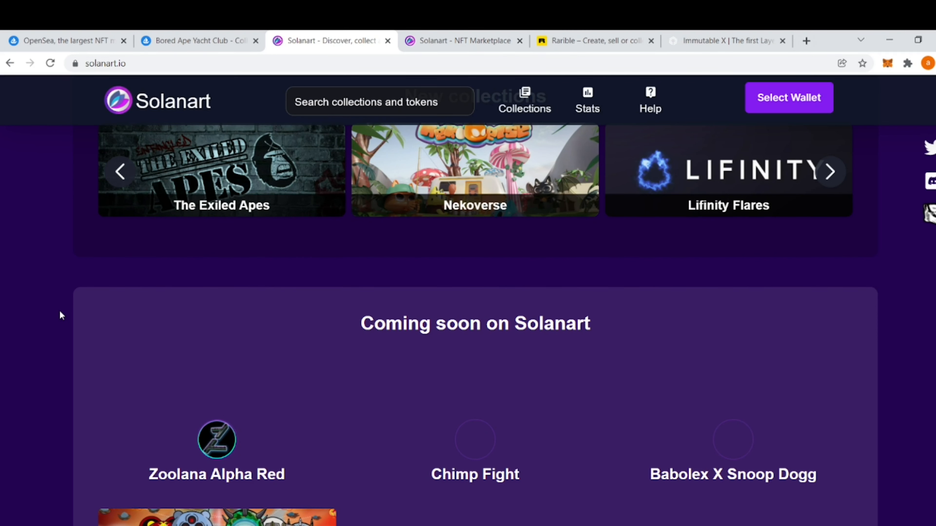
scroll(down, 3)
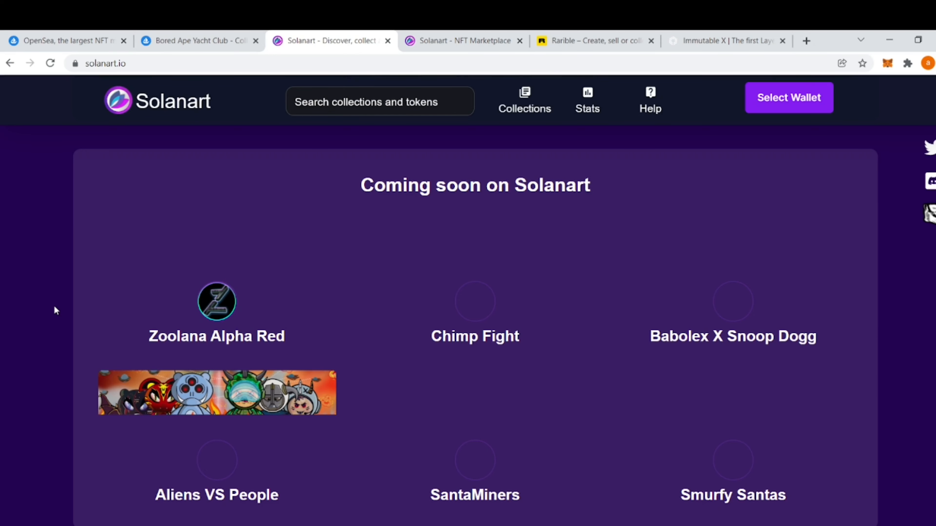
scroll(up, 3)
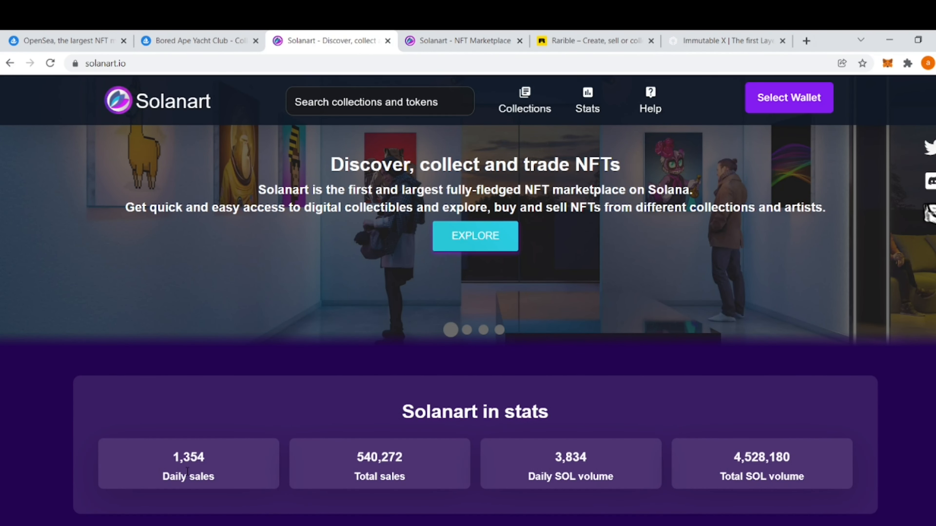
mouse_move(630, 489)
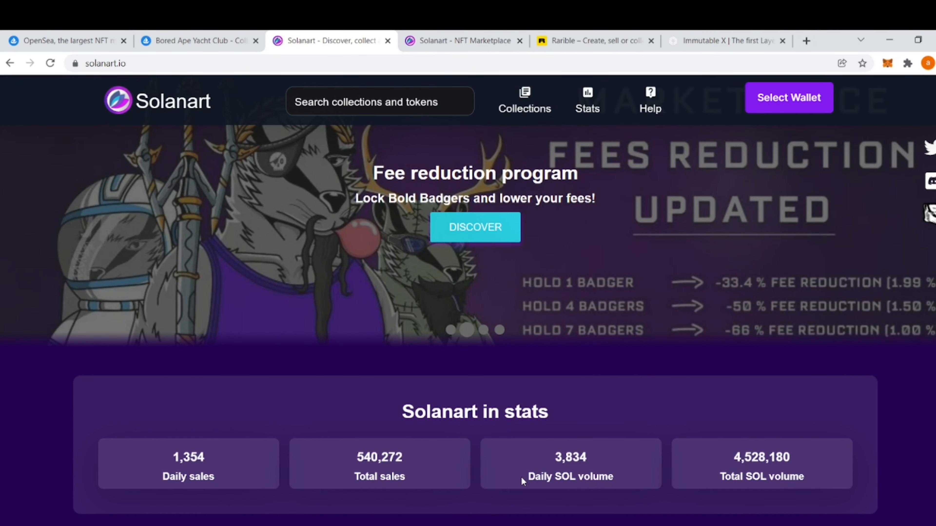
mouse_move(518, 492)
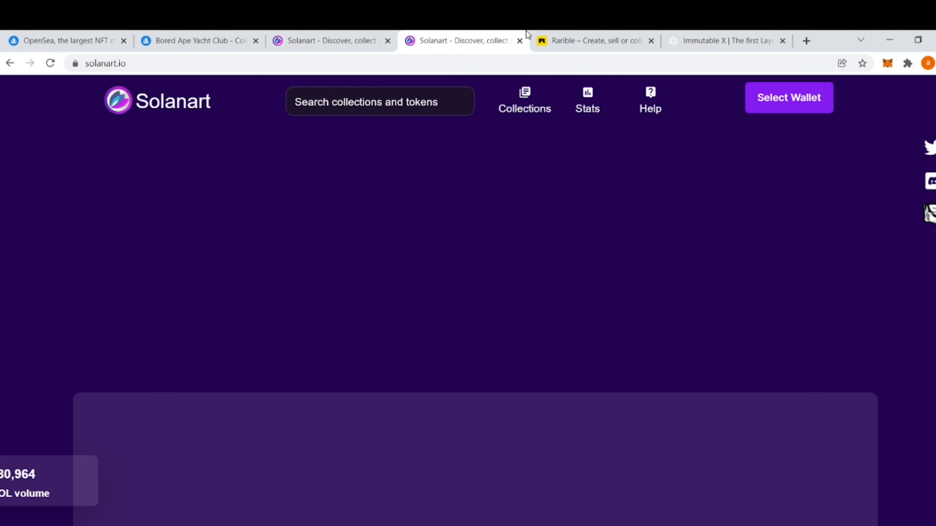
mouse_move(567, 34)
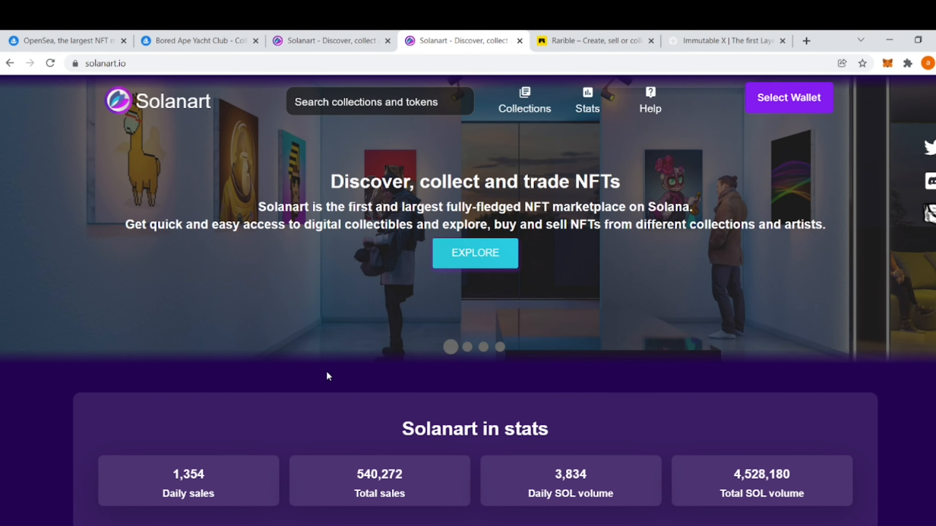
mouse_move(691, 41)
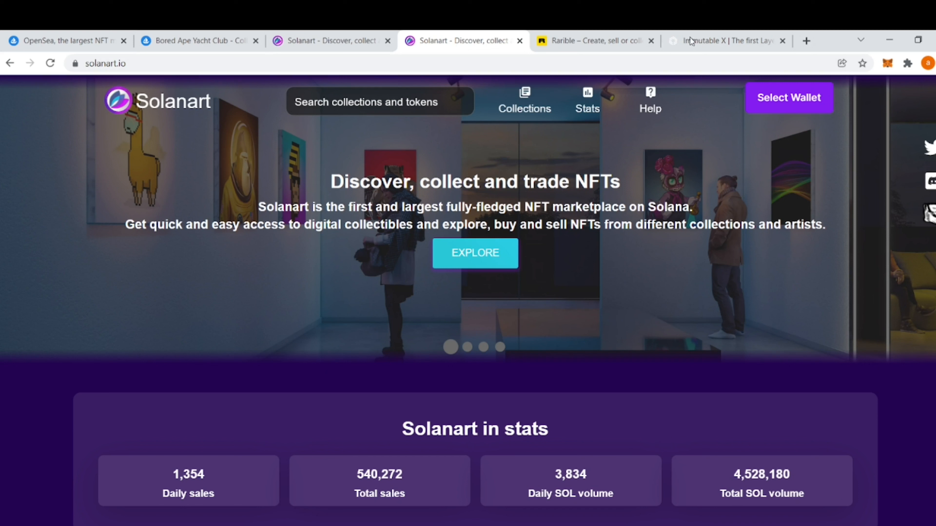
Load the Rarible homepage, then move on to the Immutable X site.
click(593, 40)
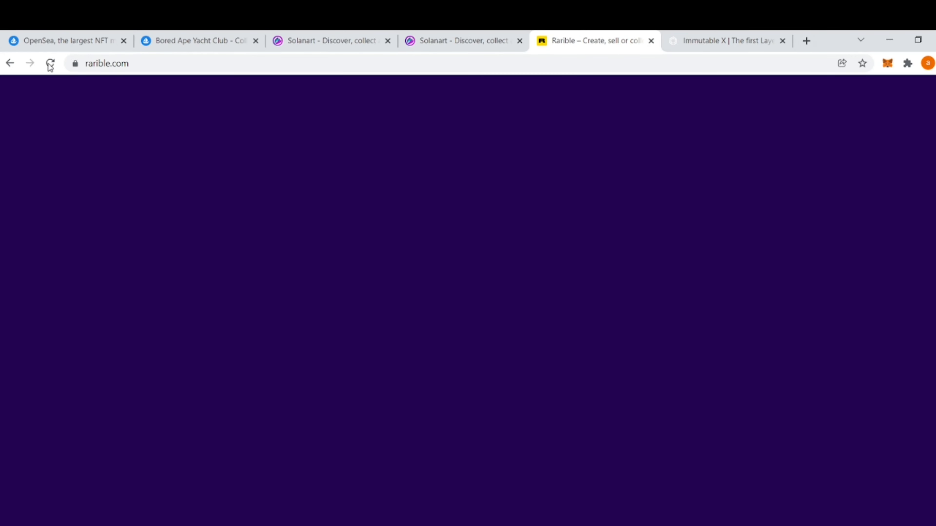
mouse_move(117, 257)
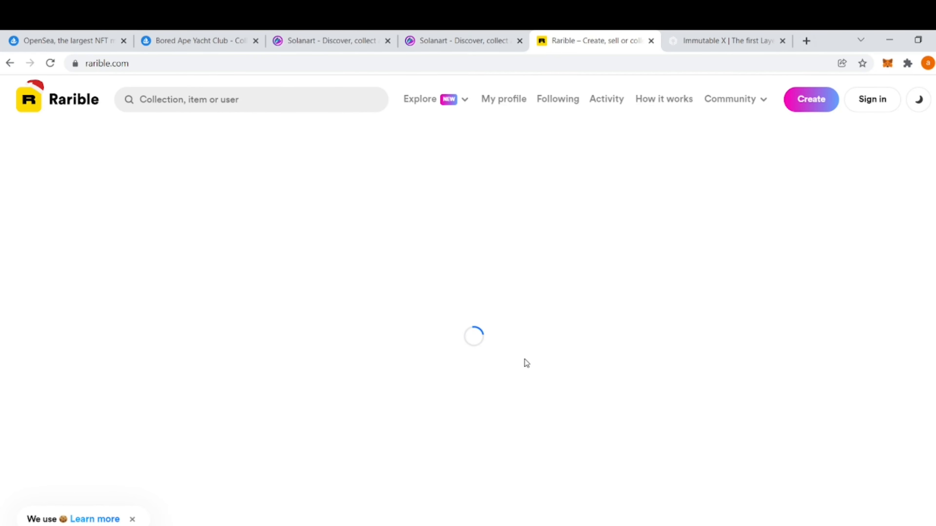
click(725, 40)
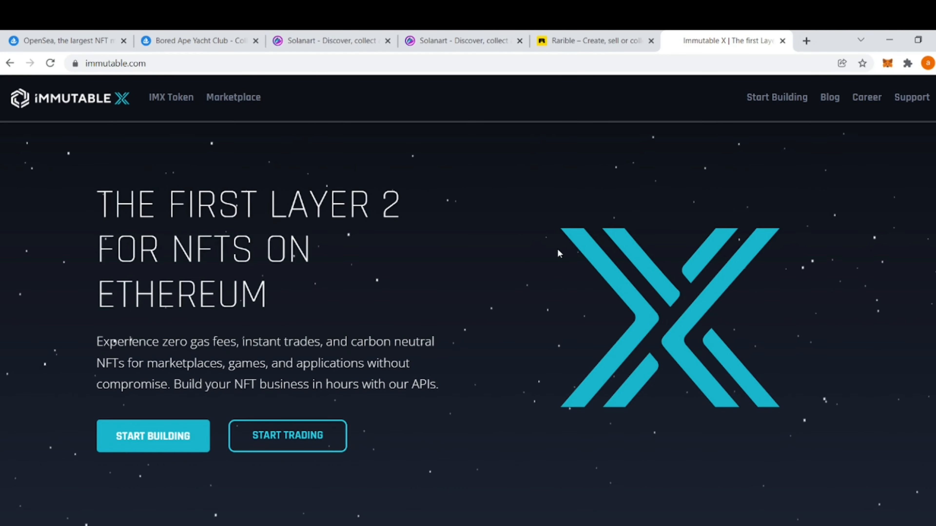
Skim Immutable X's Layer 2 homepage down to the partner logos, then return to Bored Ape Yacht Club on OpenSea.
scroll(down, 3)
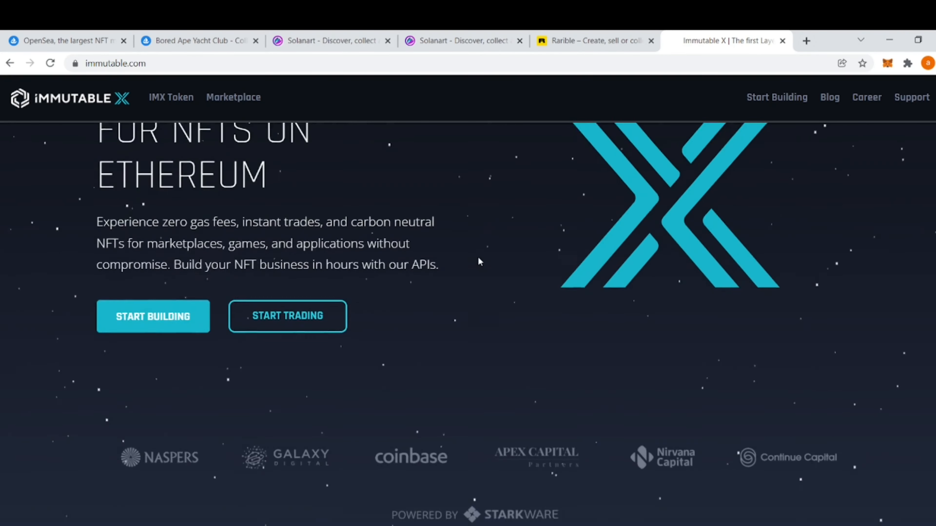
scroll(up, 3)
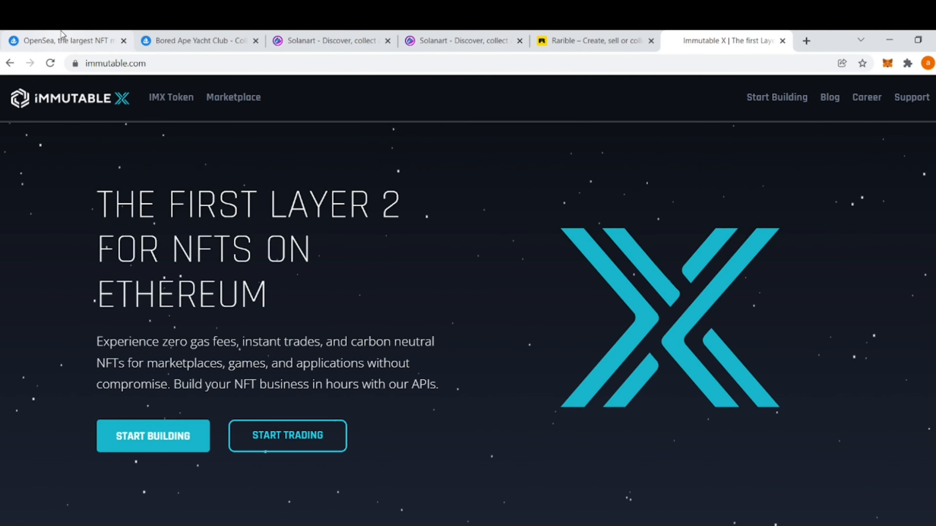
click(197, 41)
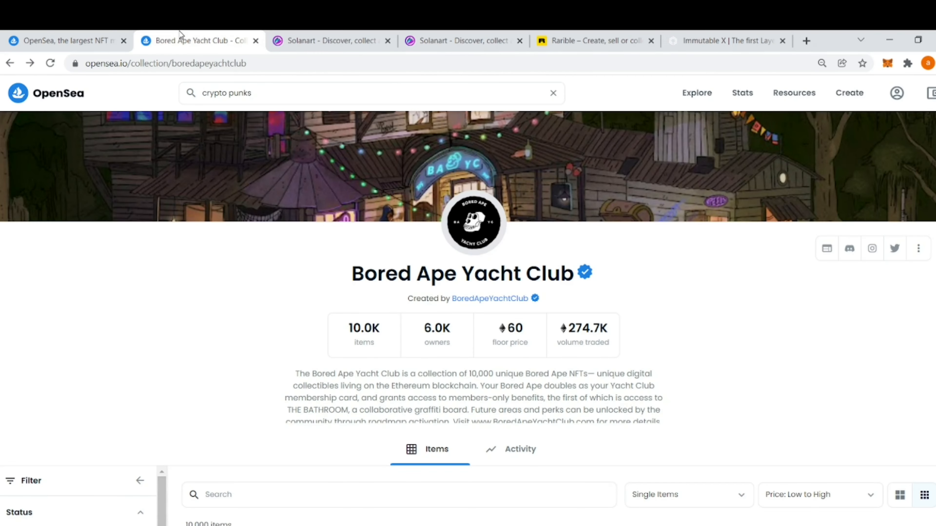